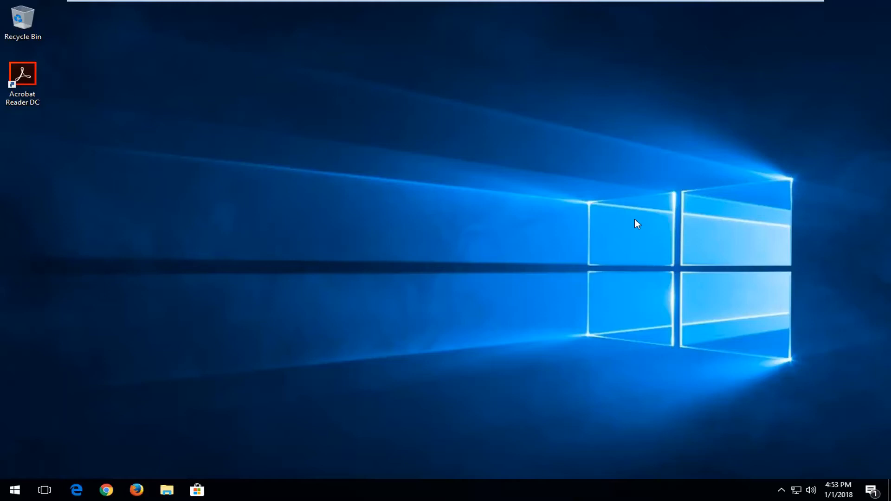
Step: Search 'settings' from the Start menu and launch the Windows Settings app
{"action": "left_click", "coordinate": [14, 489]}
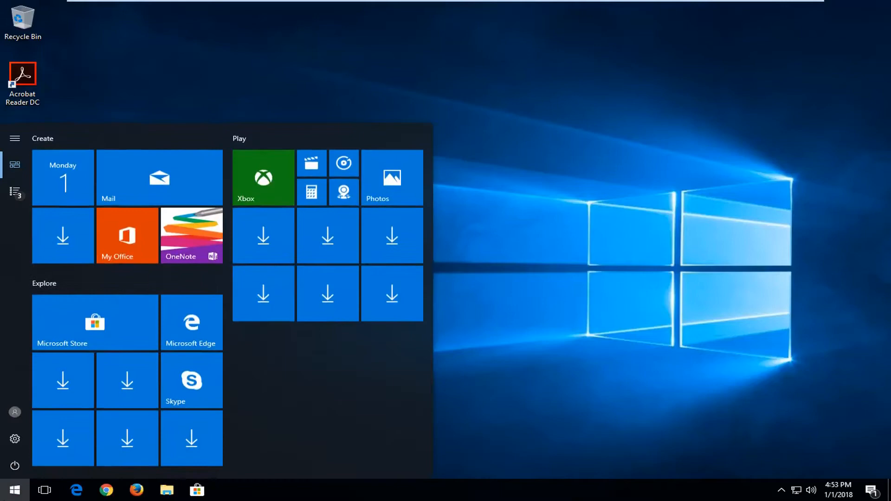
{"action": "type", "text": "setting"}
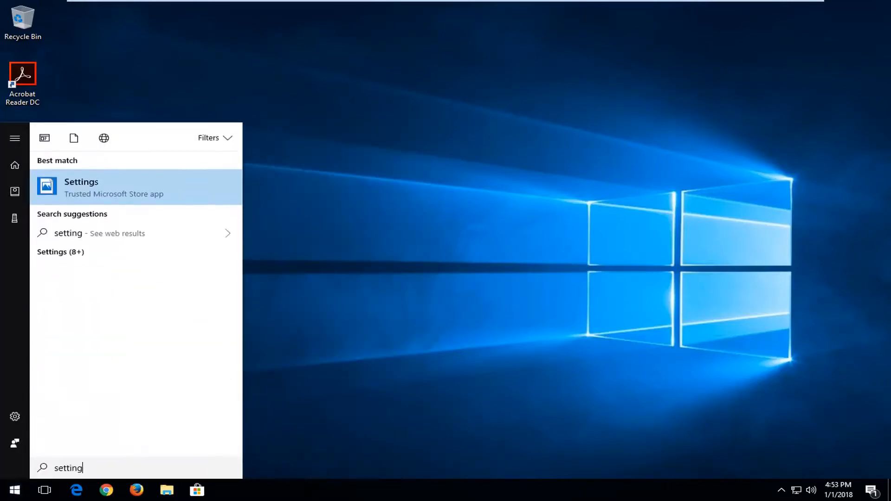
{"action": "type", "text": "s"}
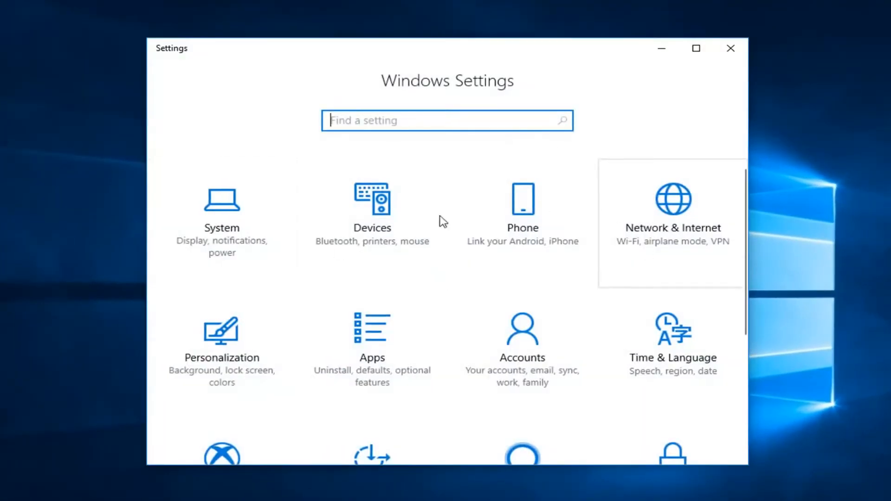
Step: Go to Accounts and show the Family & other people page
{"action": "scroll", "scroll_direction": "down", "scroll_amount": 3}
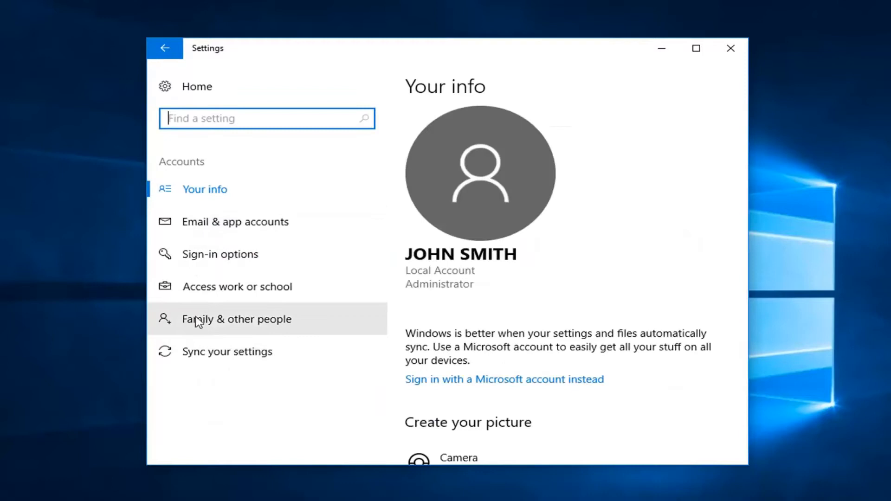
{"action": "mouse_move", "coordinate": [260, 332]}
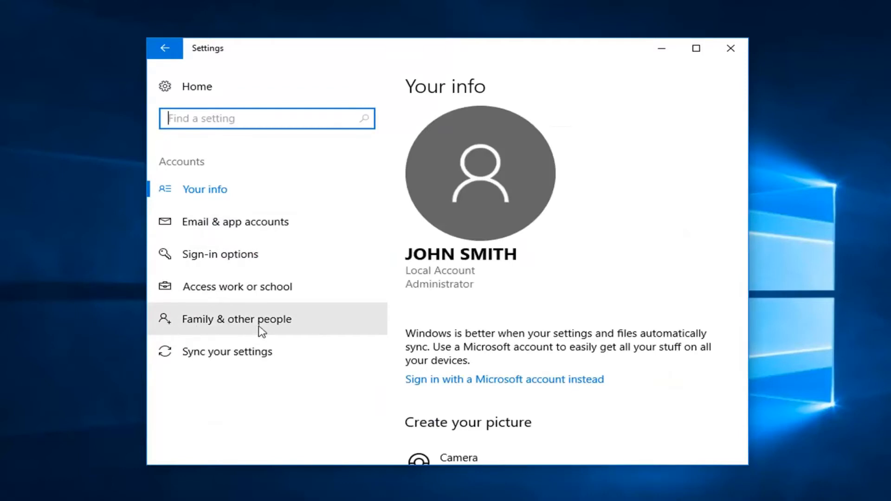
{"action": "left_click", "coordinate": [236, 318]}
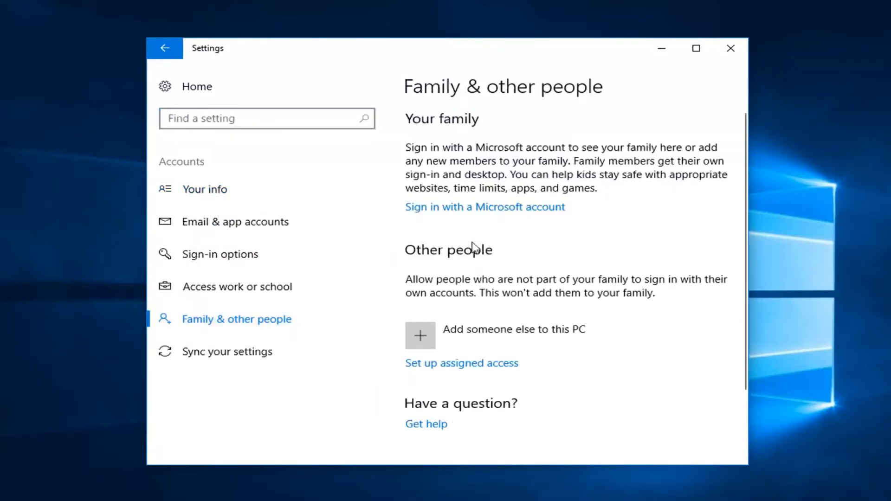
{"action": "mouse_move", "coordinate": [445, 344]}
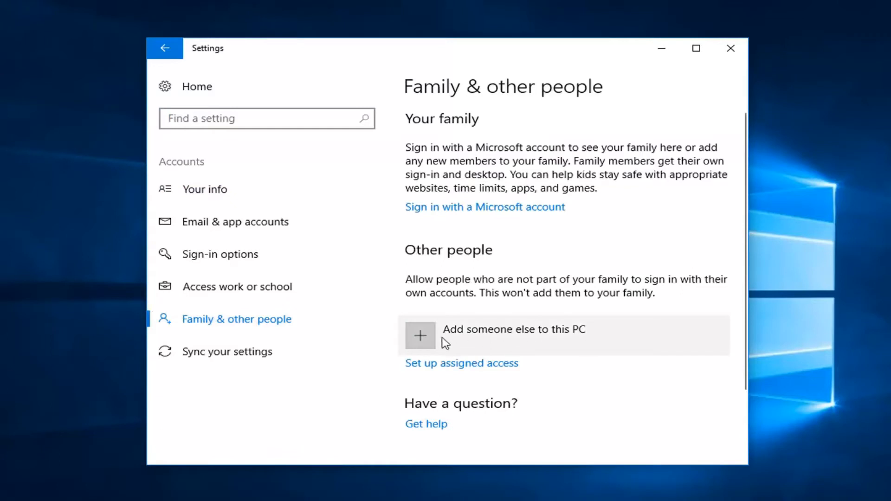
{"action": "mouse_move", "coordinate": [521, 338]}
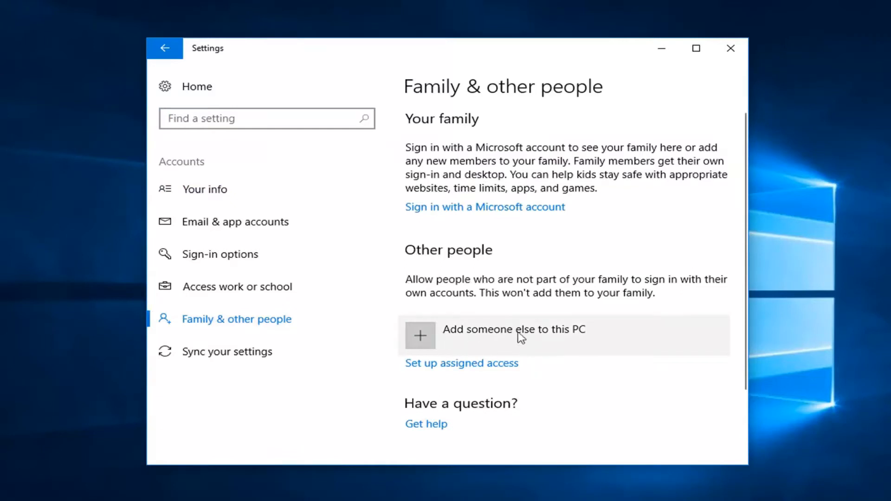
Step: Add someone else to this PC without sign-in info or a Microsoft account, reaching the local account form
{"action": "left_click", "coordinate": [513, 329]}
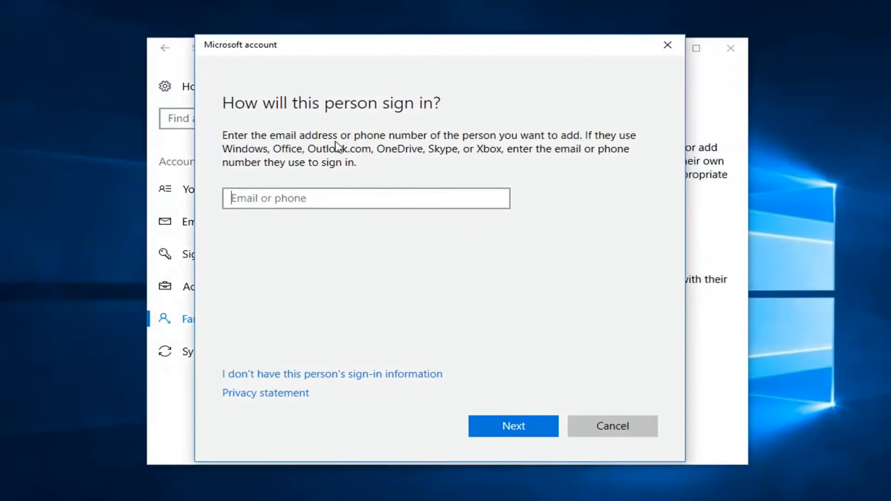
{"action": "mouse_move", "coordinate": [365, 237]}
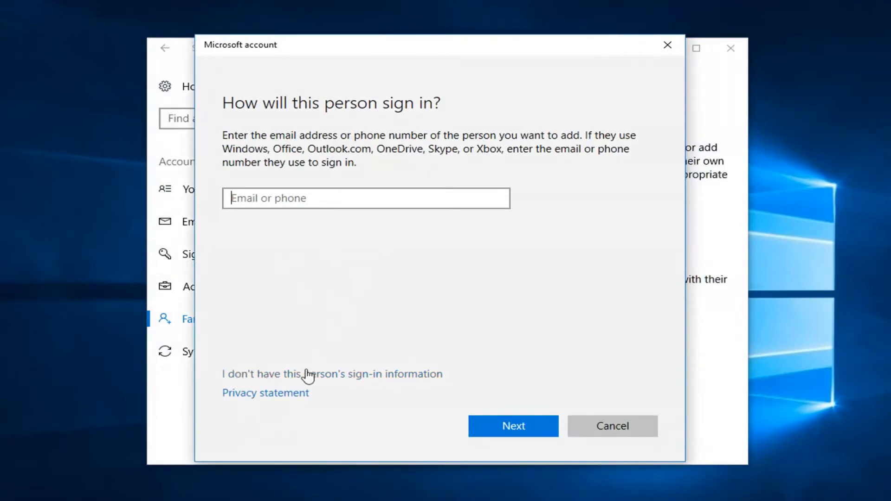
{"action": "left_click", "coordinate": [331, 374]}
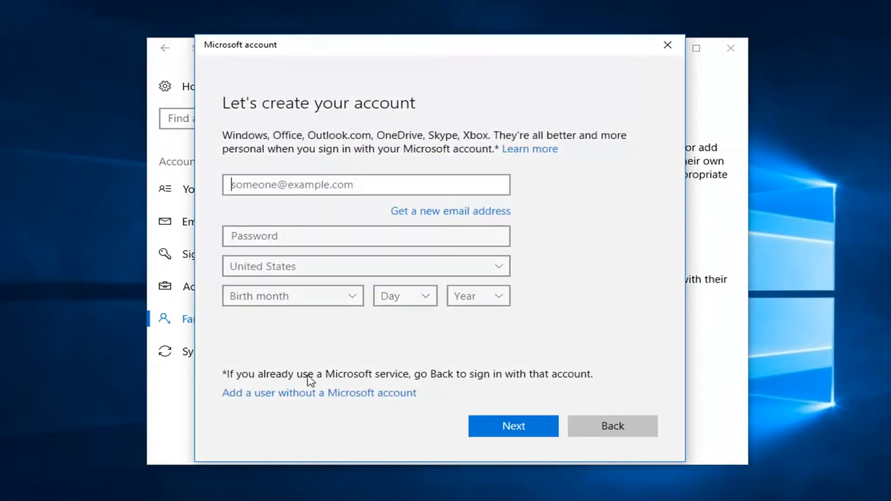
{"action": "mouse_move", "coordinate": [269, 395]}
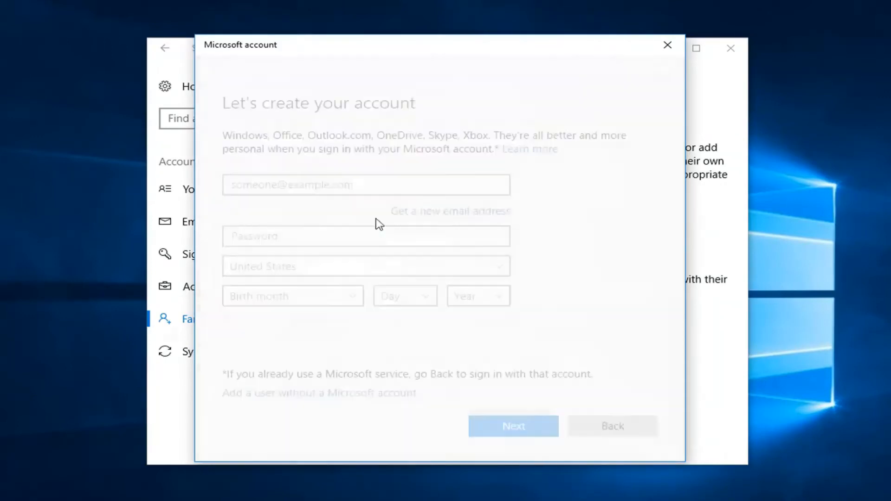
{"action": "left_click", "coordinate": [320, 393]}
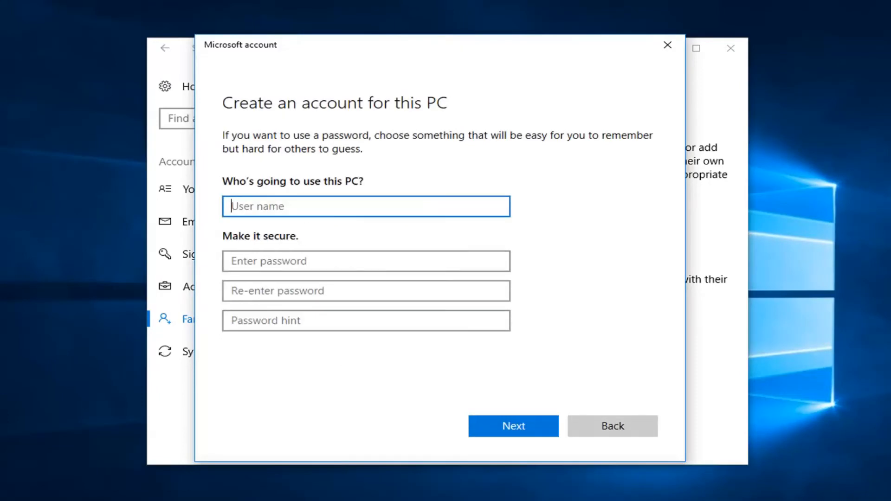
Step: Create the local account 'Edward' with no password so it appears under Other people
{"action": "type", "text": "Edward"}
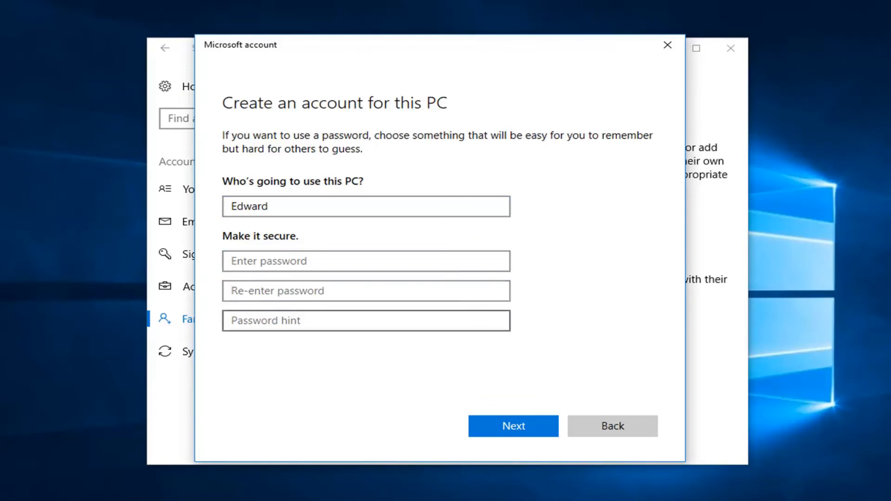
{"action": "left_click", "coordinate": [513, 426]}
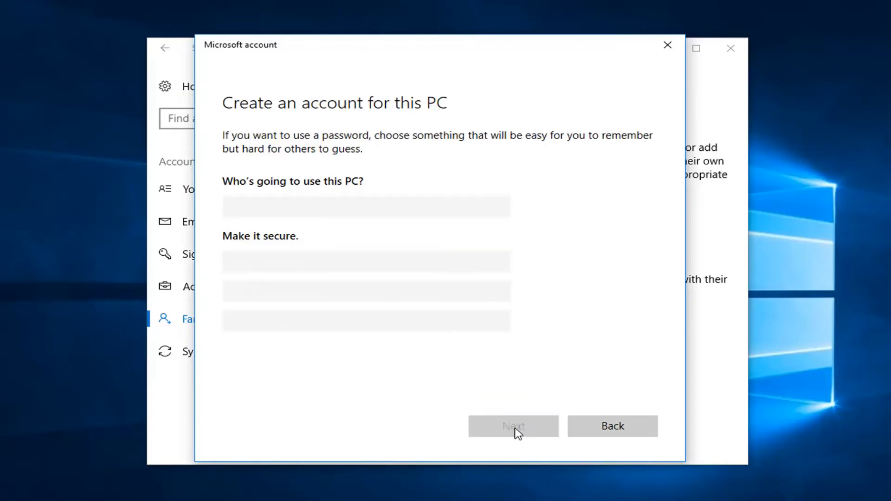
{"action": "left_click", "coordinate": [513, 426]}
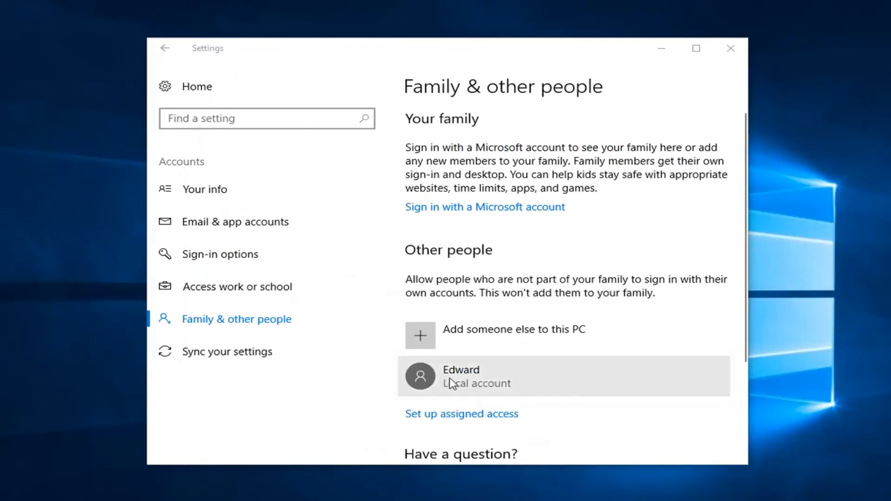
{"action": "left_click", "coordinate": [563, 376]}
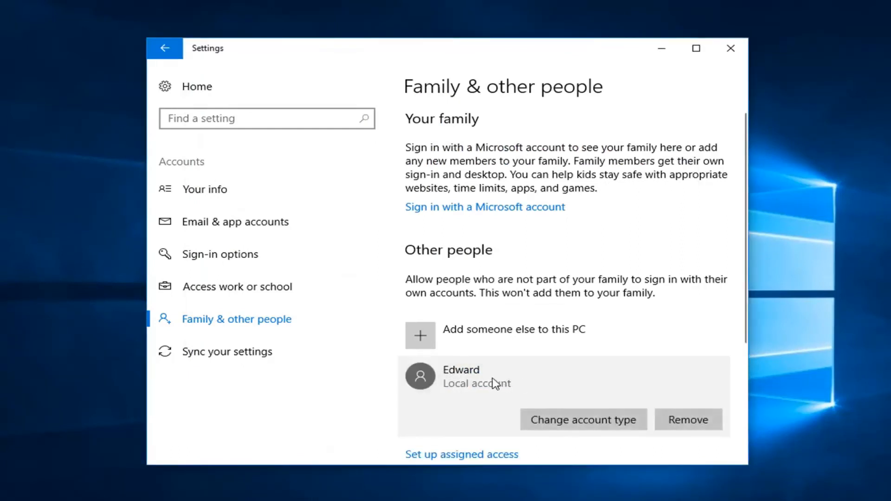
{"action": "mouse_move", "coordinate": [635, 371]}
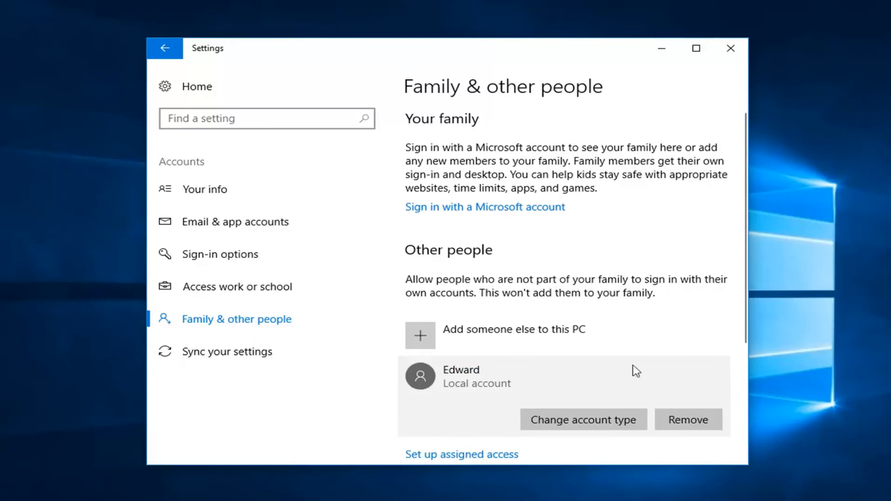
{"action": "left_click", "coordinate": [583, 419]}
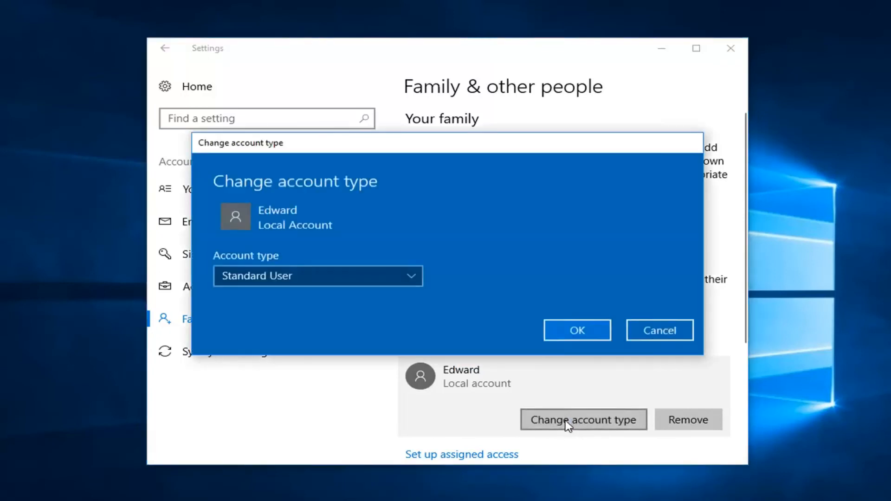
{"action": "left_click", "coordinate": [318, 276]}
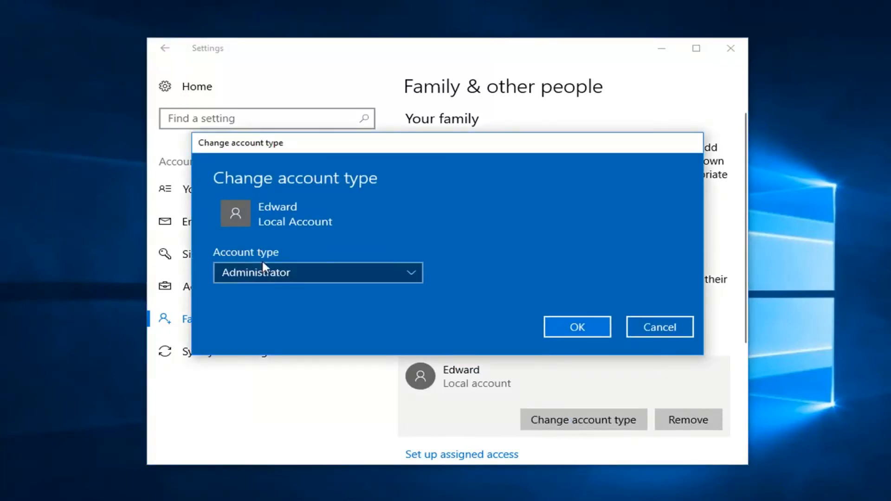
{"action": "left_click", "coordinate": [318, 273]}
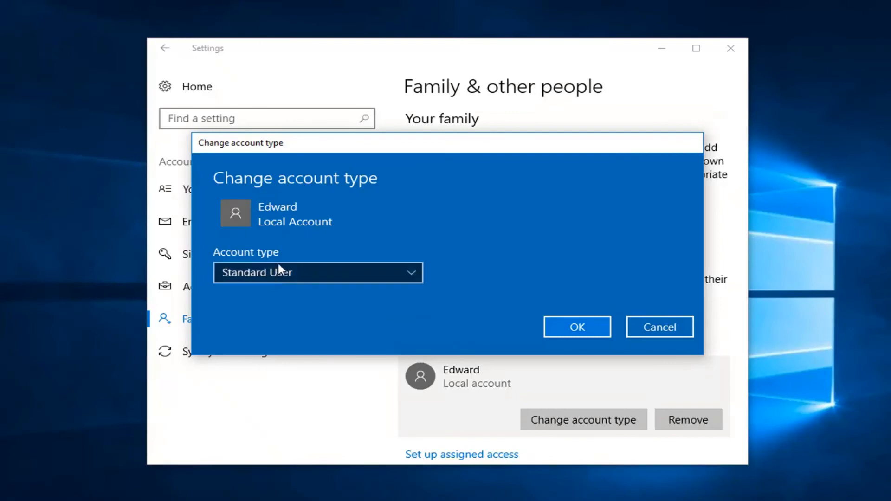
{"action": "mouse_move", "coordinate": [282, 232]}
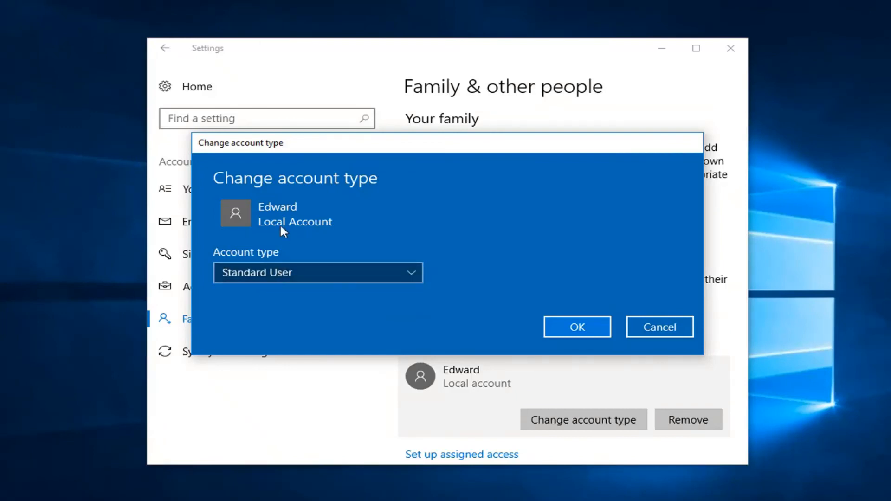
{"action": "left_click", "coordinate": [660, 327]}
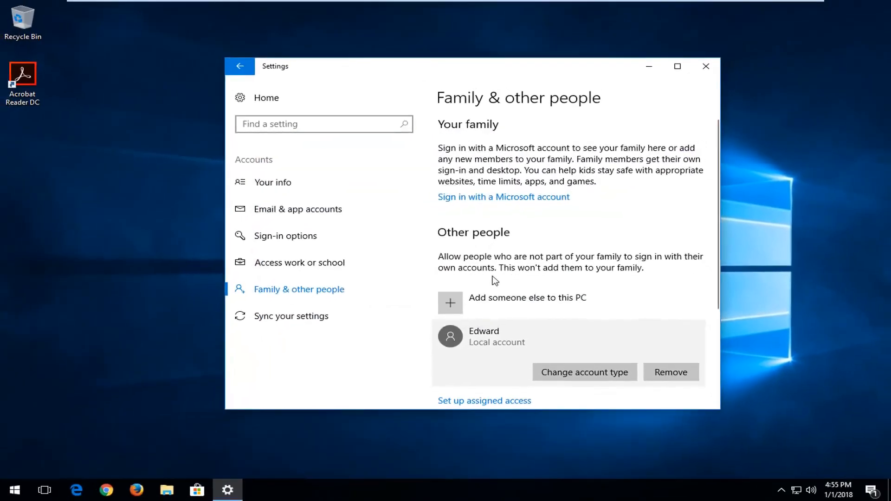
{"action": "mouse_move", "coordinate": [480, 221]}
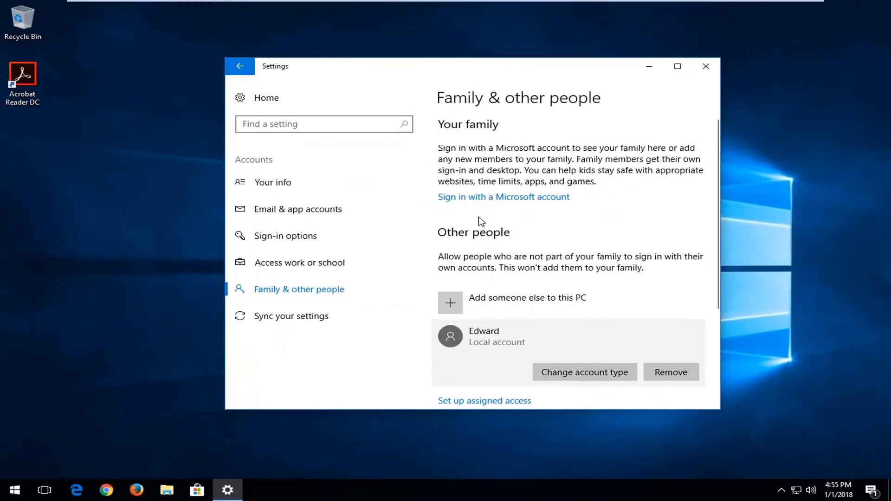
Step: Close Settings and return to the desktop
{"action": "left_click", "coordinate": [706, 66]}
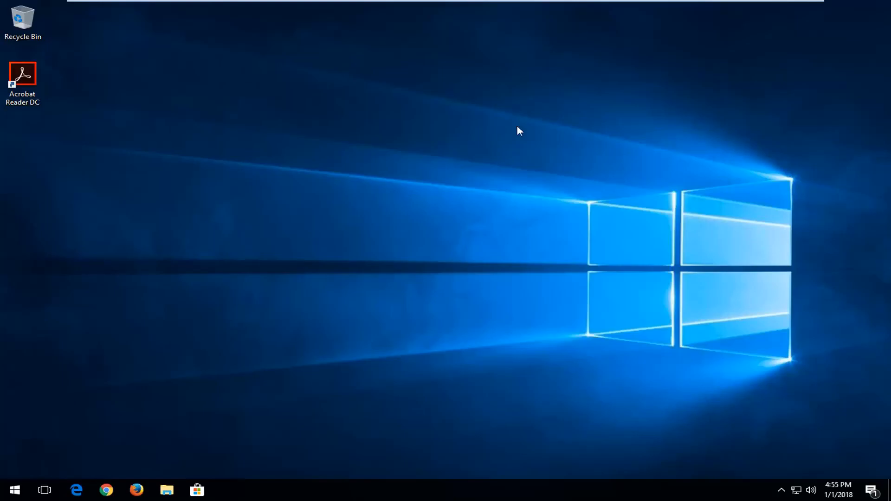